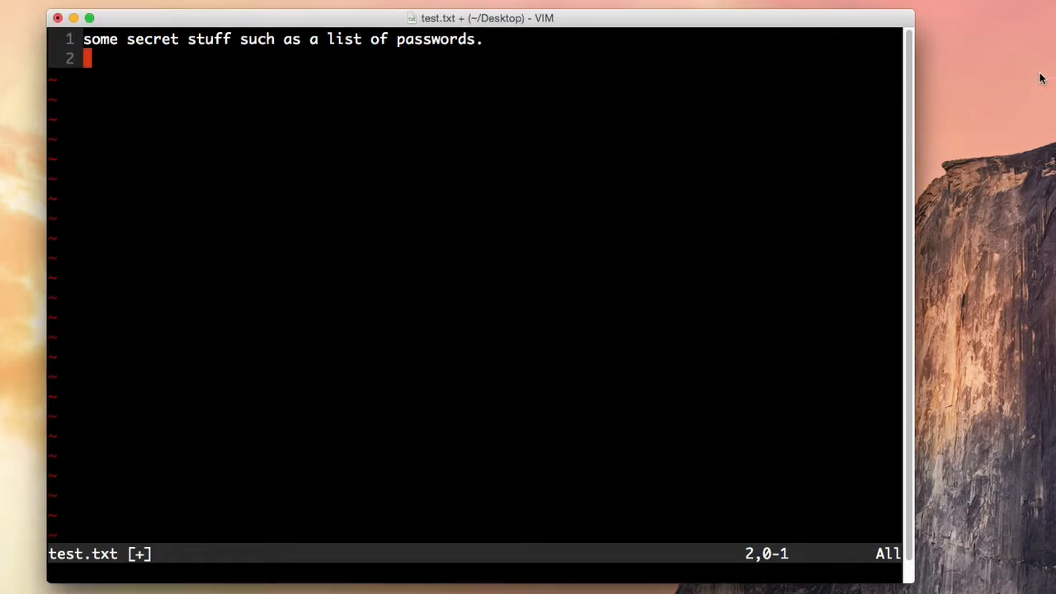
# Write the one-line secret note to test.txt and quit VIM.
pyautogui.press('Escape')
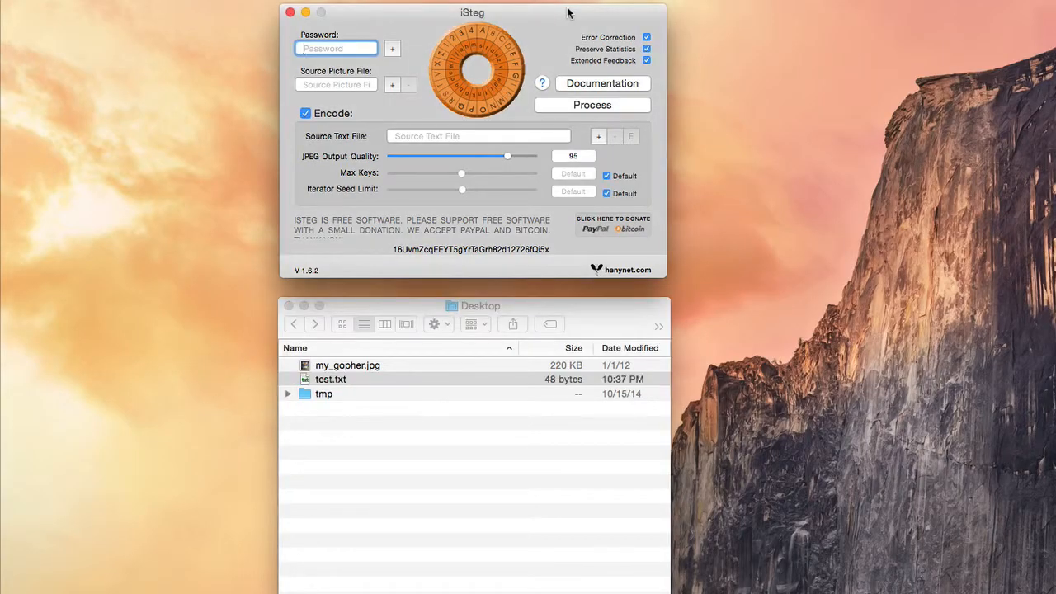
pyautogui.click(336, 48)
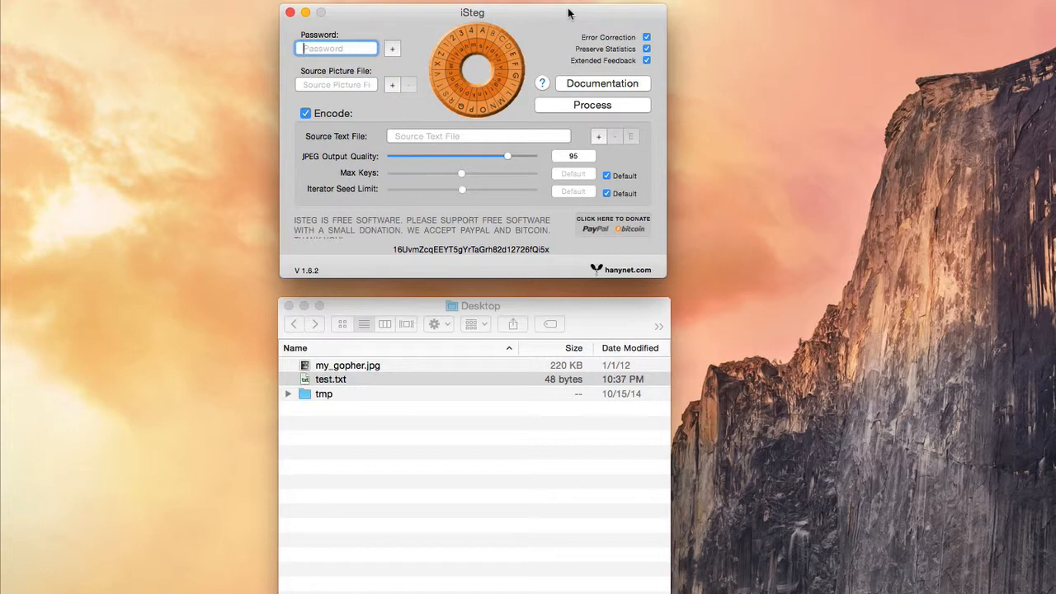
pyautogui.click(330, 379)
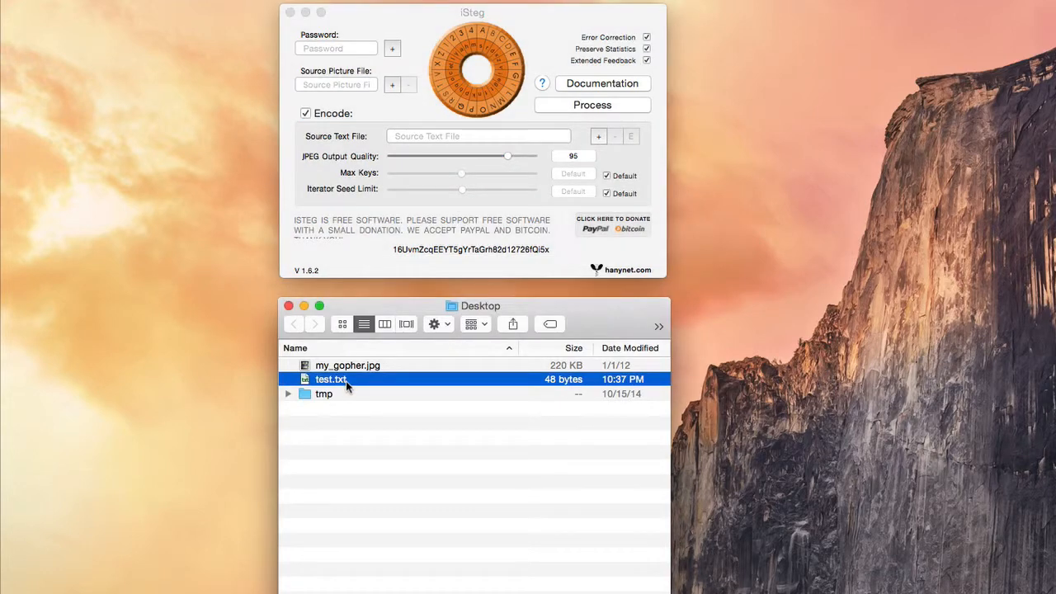
pyautogui.click(348, 365)
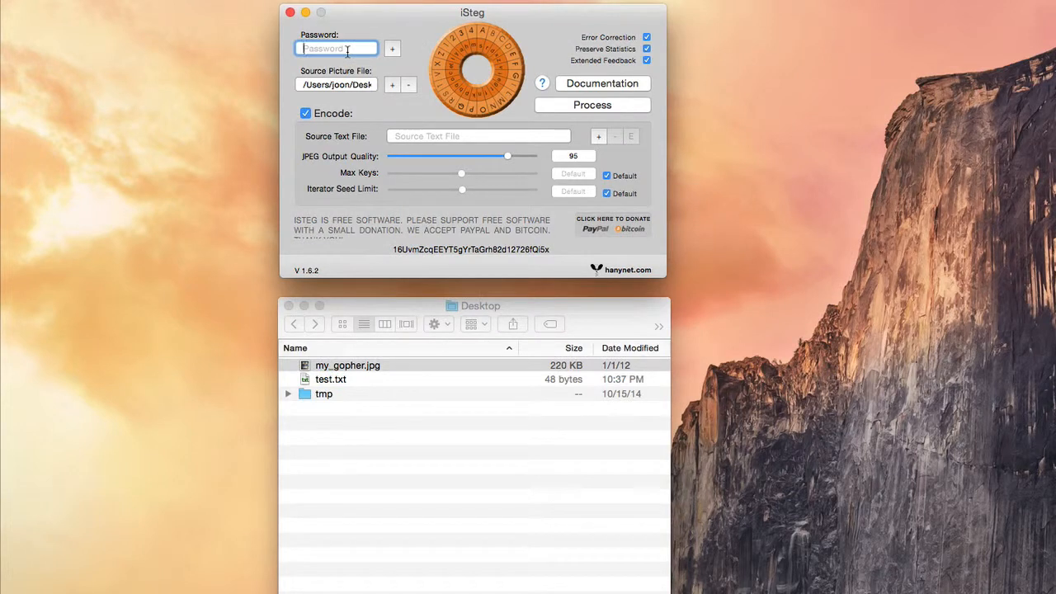
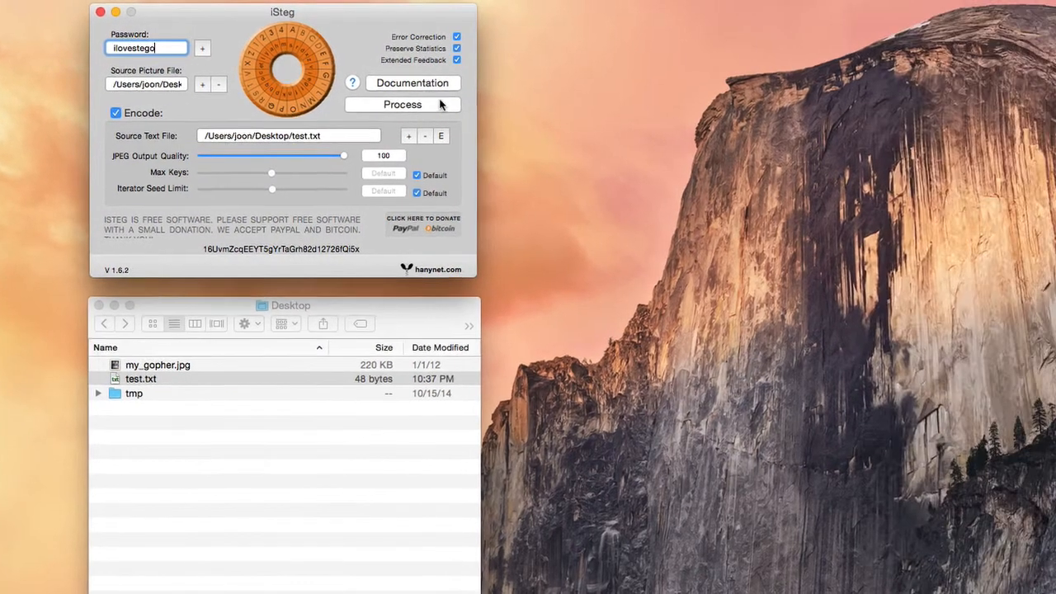
# Encode the text into the picture and save the result as output.jpg.
pyautogui.click(402, 104)
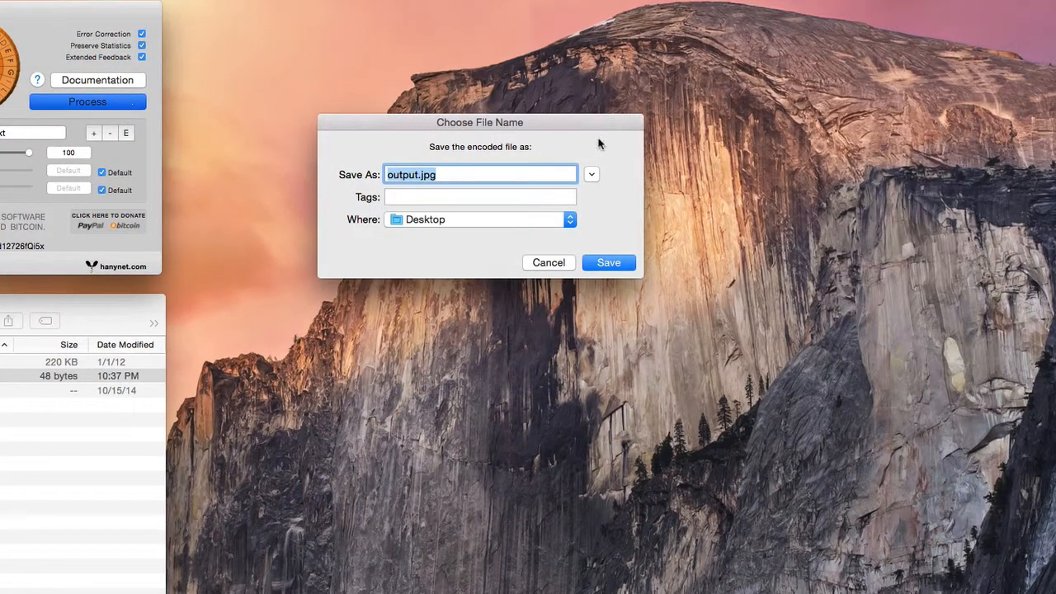
pyautogui.click(608, 263)
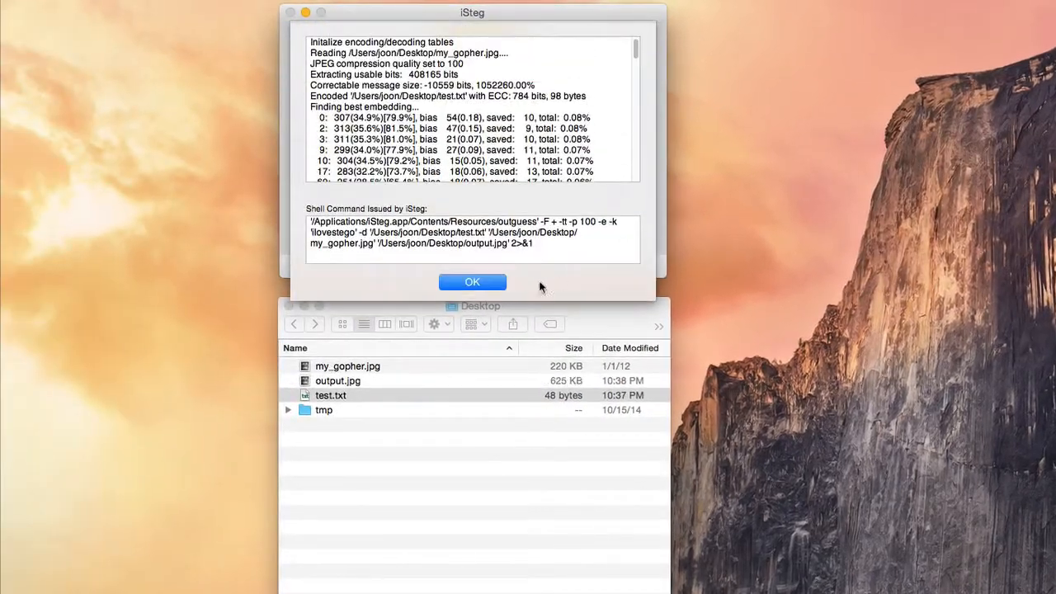
pyautogui.click(472, 282)
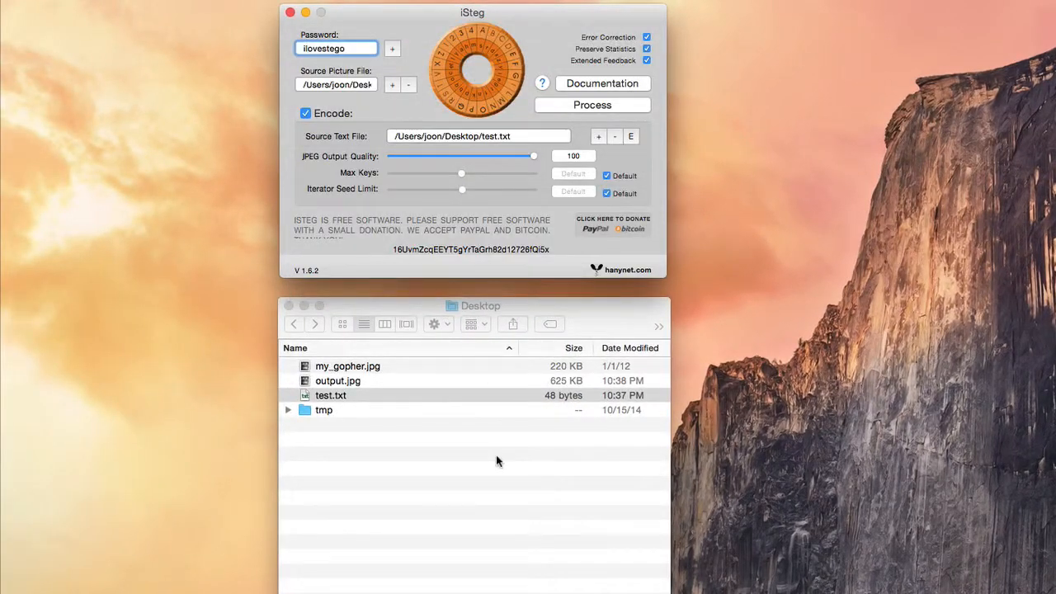
# Decode output.jpg into output.txt, then open output.txt in VIM to read the sentence.
pyautogui.click(305, 113)
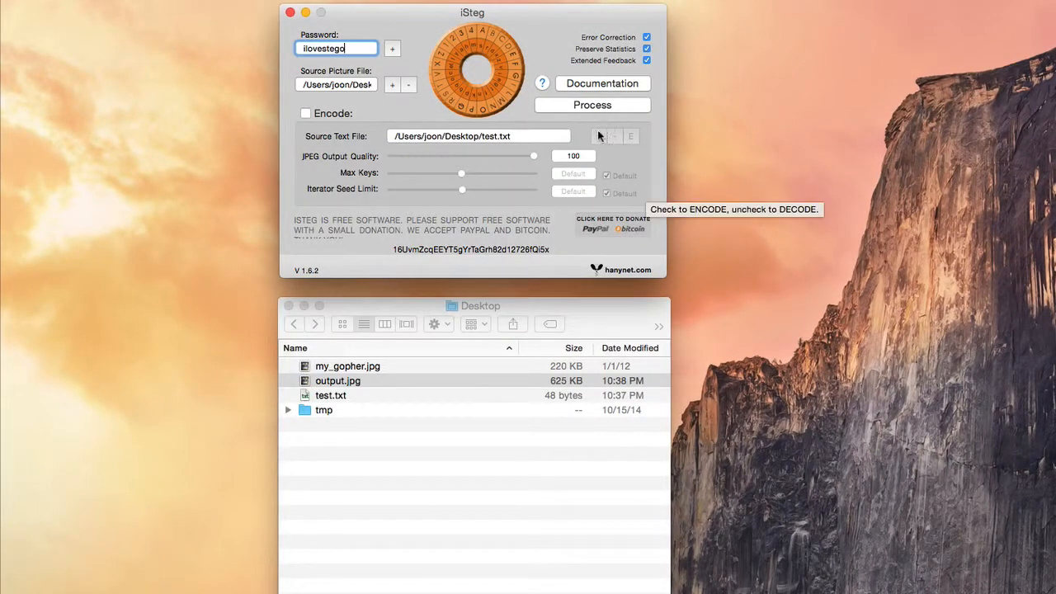
pyautogui.moveTo(592, 104)
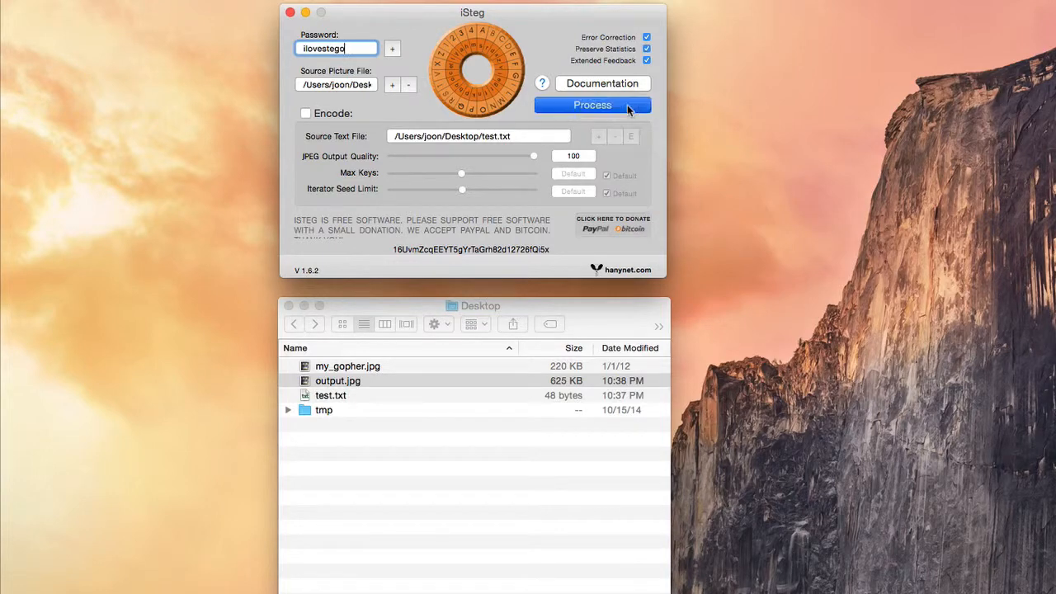
pyautogui.click(591, 105)
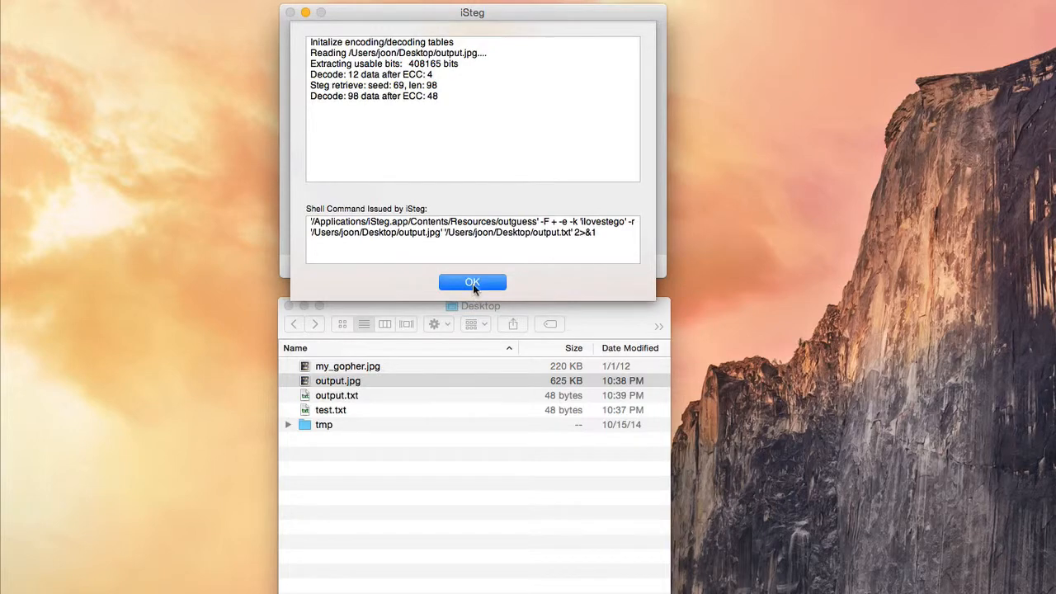
pyautogui.click(472, 282)
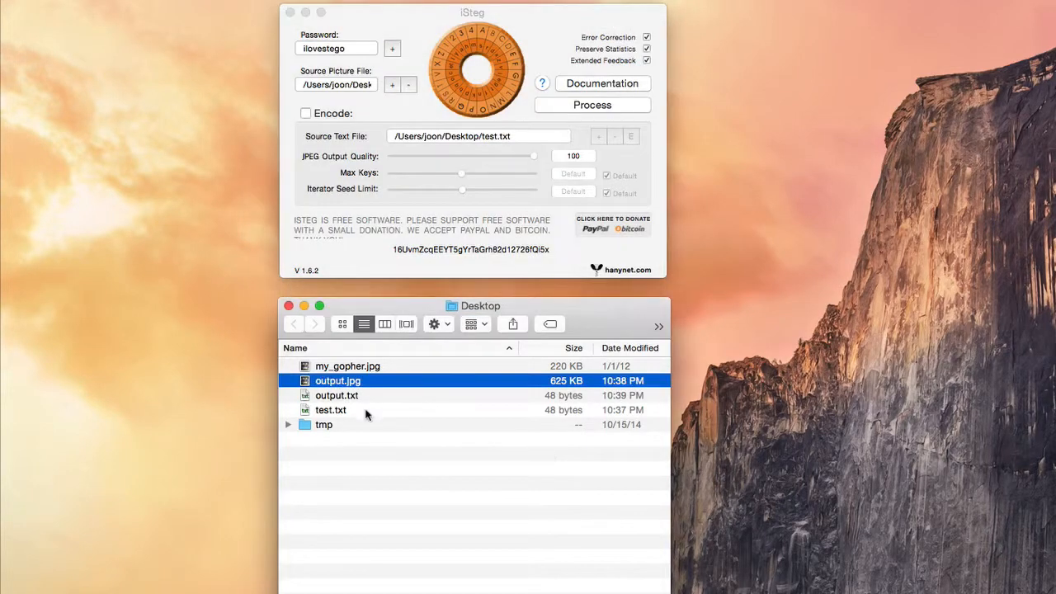
pyautogui.click(336, 396)
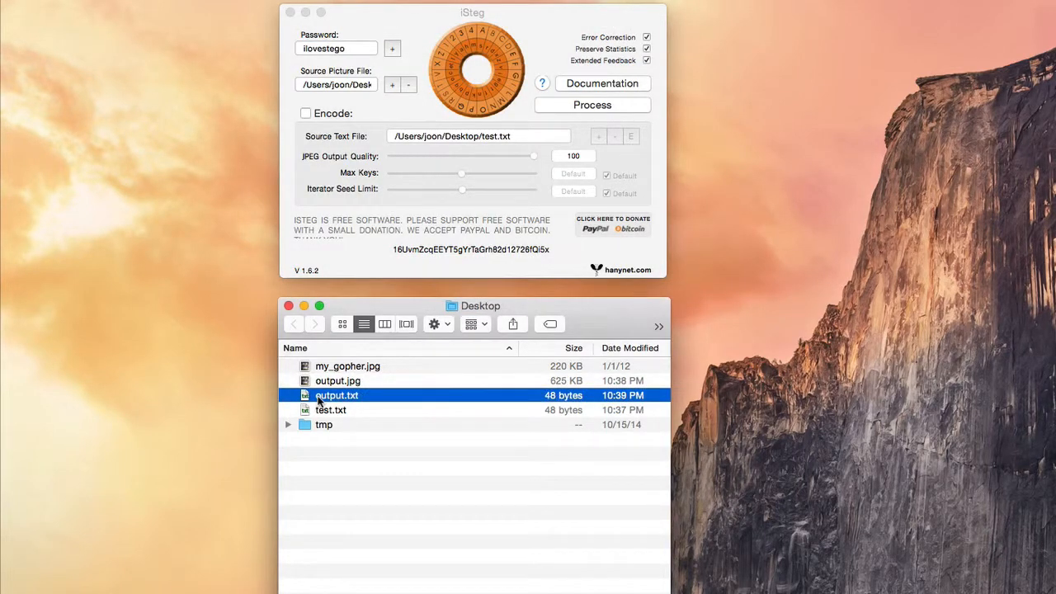
pyautogui.doubleClick(337, 395)
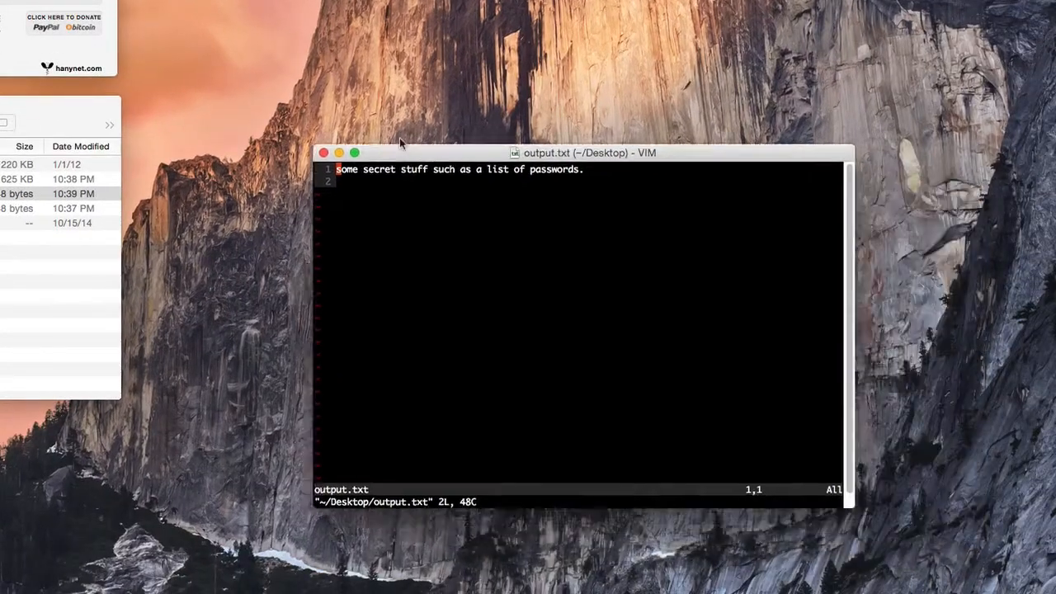